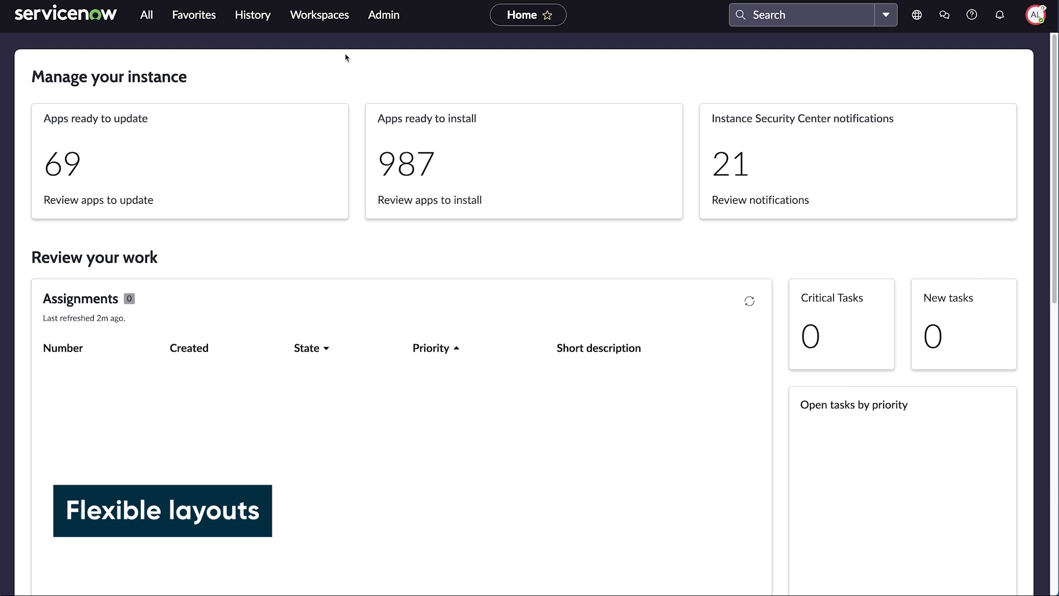
- Open Self-Service > Dashboards from the All menu
{"action": "left_click", "coordinate": [146, 15]}
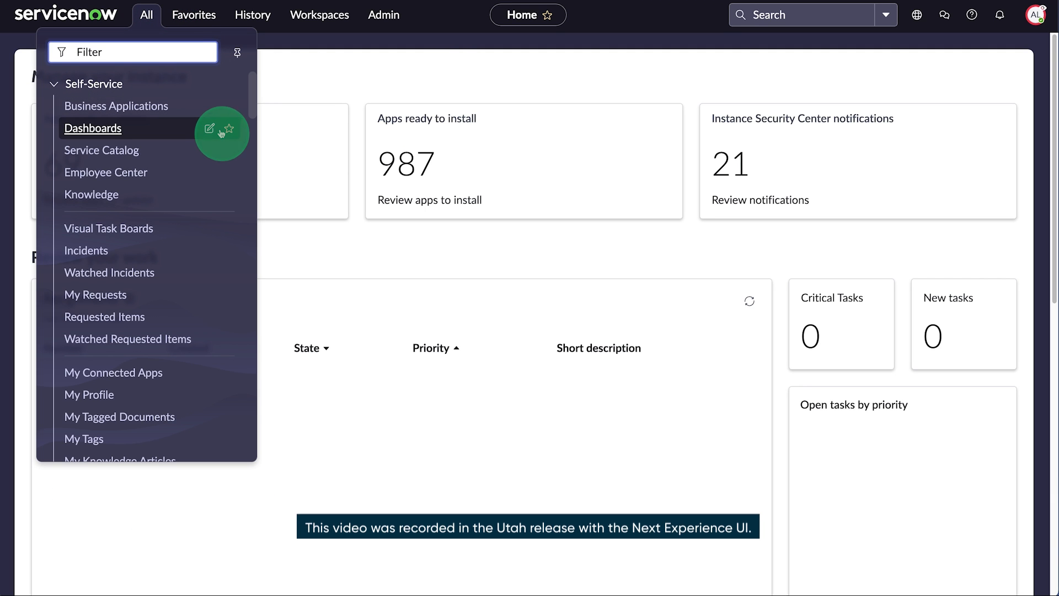
{"action": "left_click", "coordinate": [93, 128]}
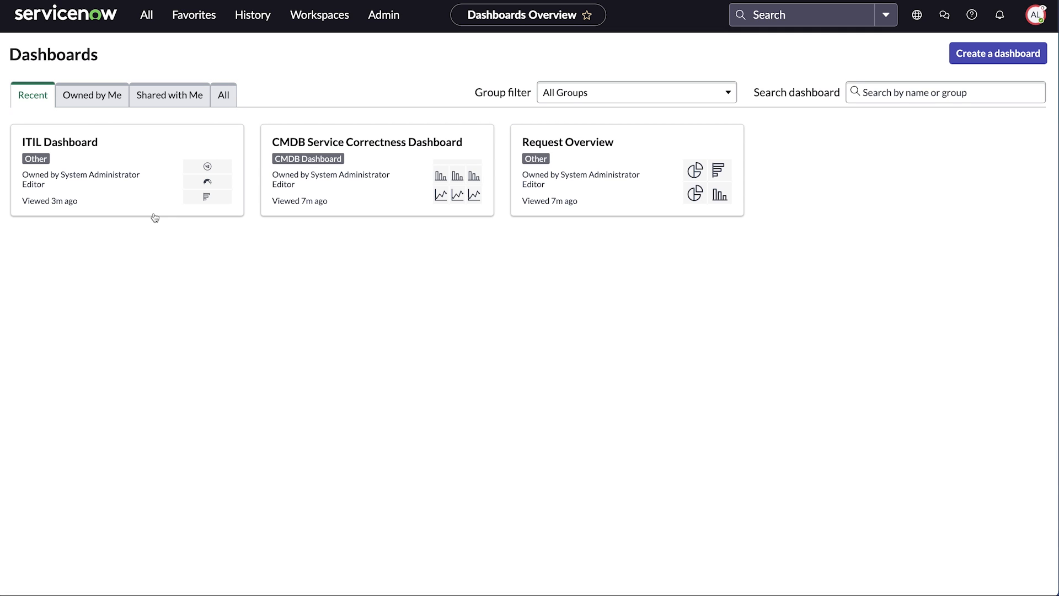
- Open the ITIL Dashboard from the Recent dashboards list
{"action": "left_click", "coordinate": [60, 142]}
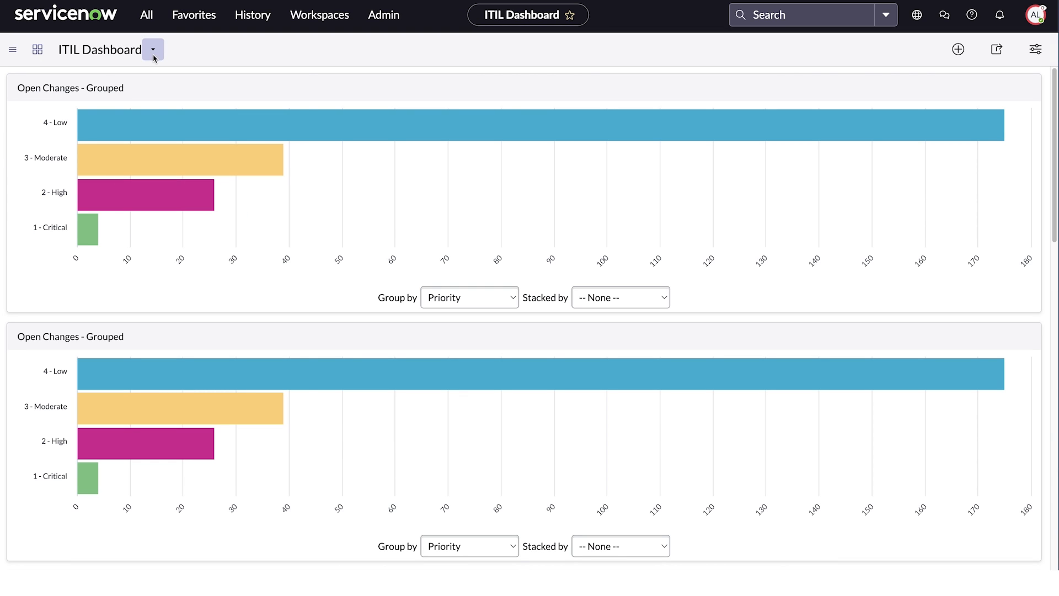
{"action": "left_click", "coordinate": [153, 49]}
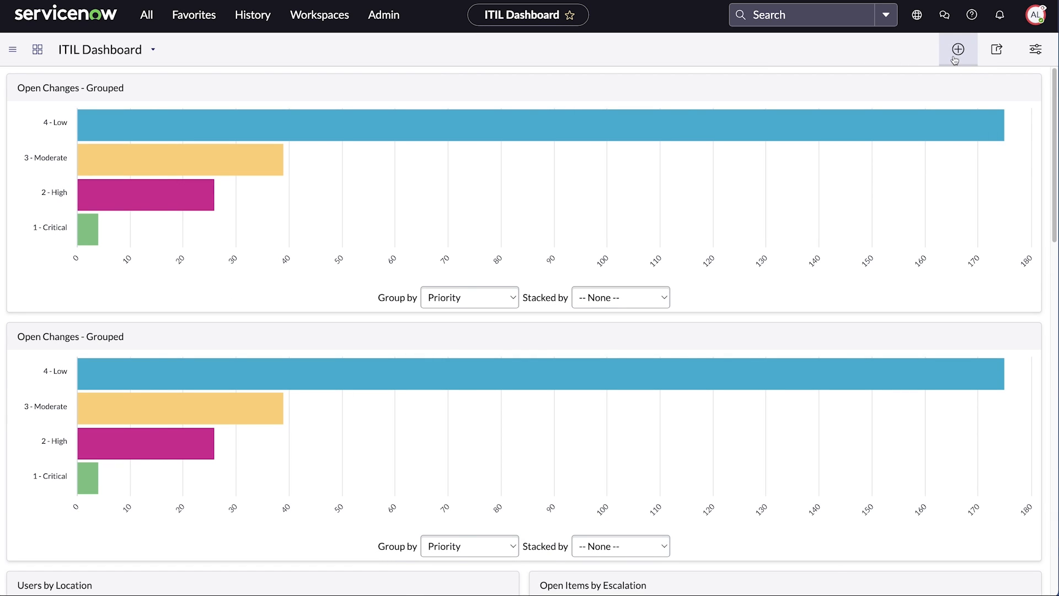
- Add Performance Analytics score widgets Compliance Score - Daily and PCI Configuration Controls Score
{"action": "left_click", "coordinate": [957, 49]}
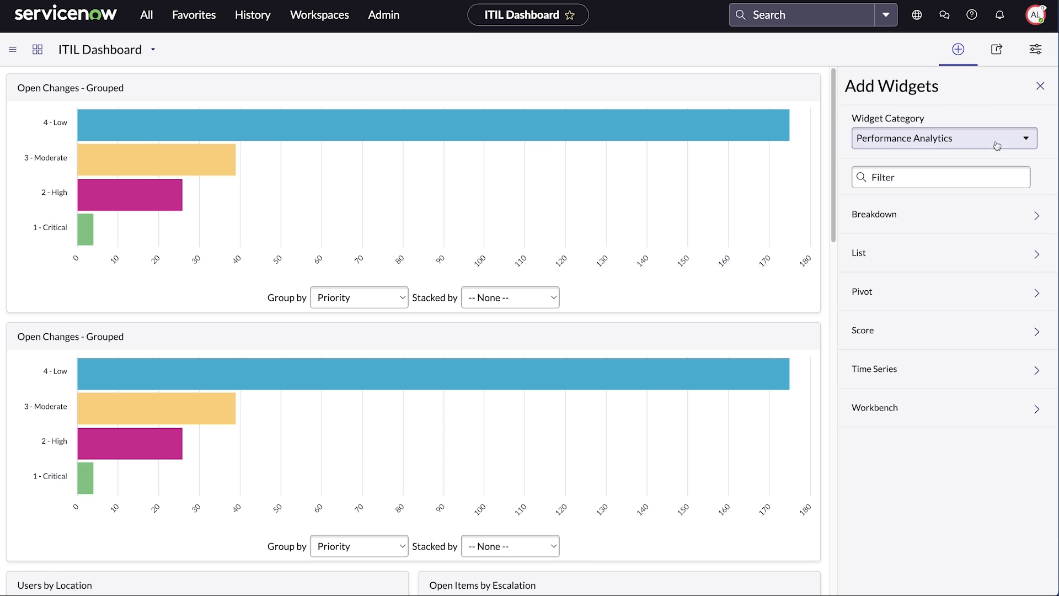
{"action": "left_click", "coordinate": [862, 330]}
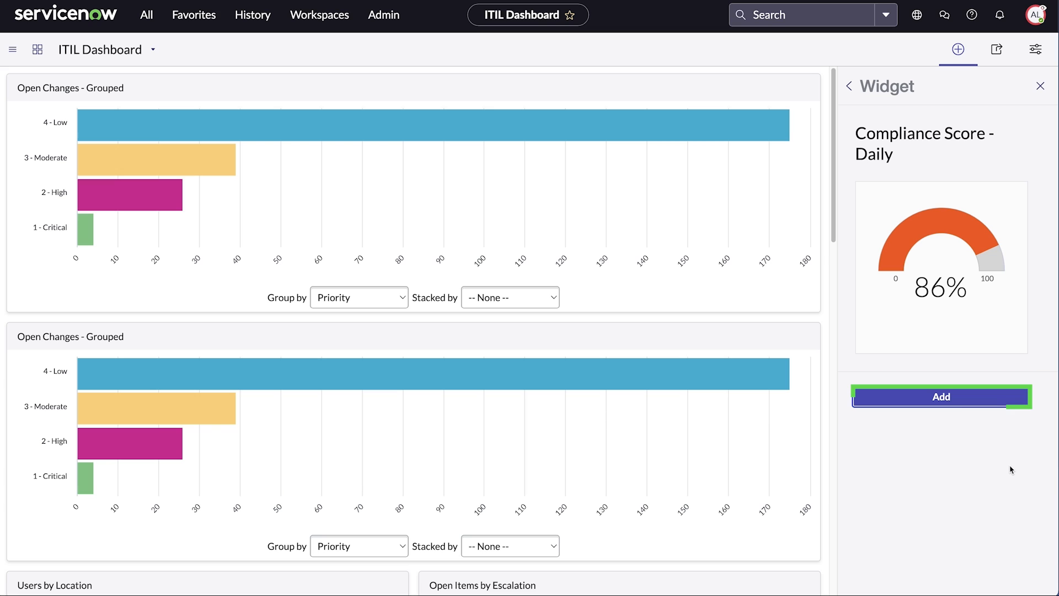
{"action": "left_click", "coordinate": [942, 397]}
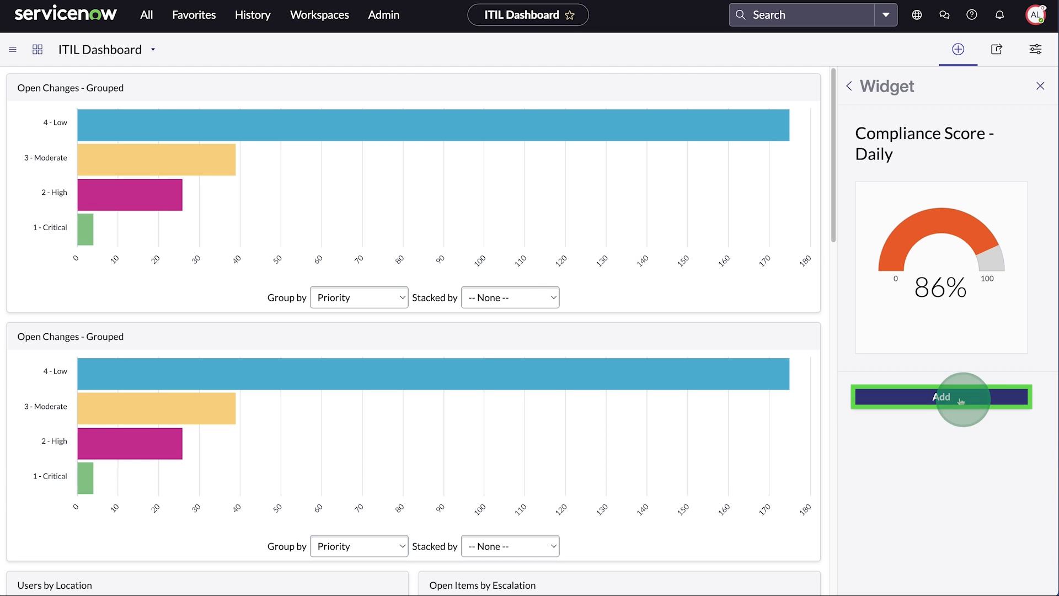
{"action": "left_click", "coordinate": [940, 397]}
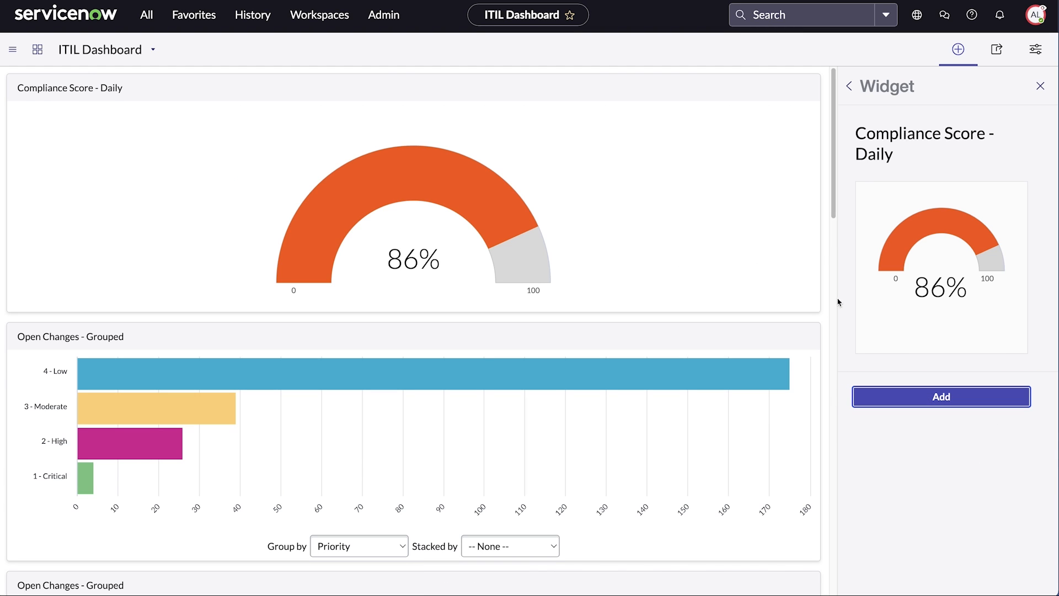
{"action": "type", "text": "P"}
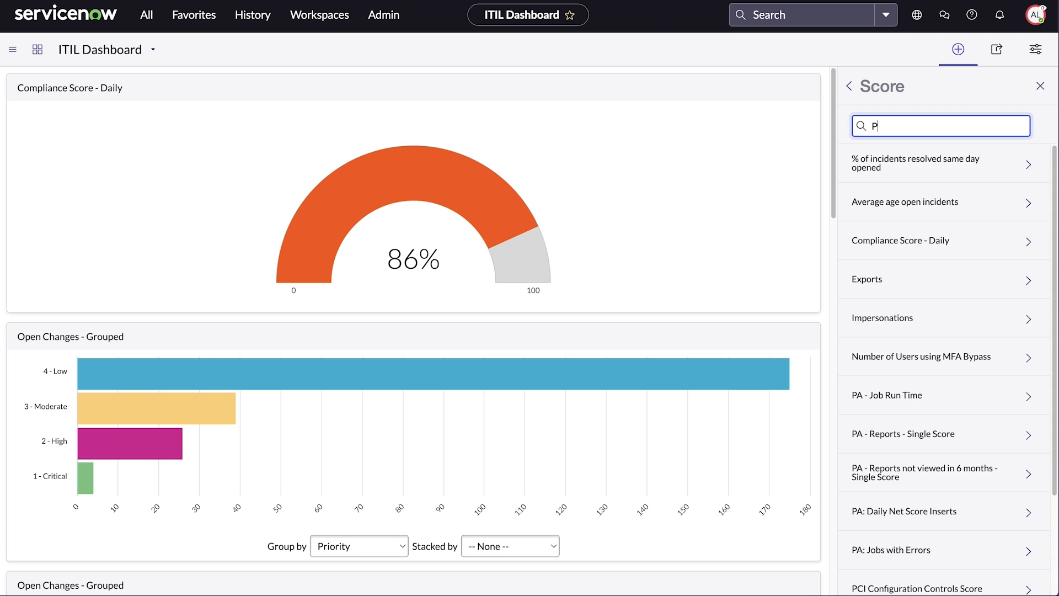
{"action": "type", "text": "CI"}
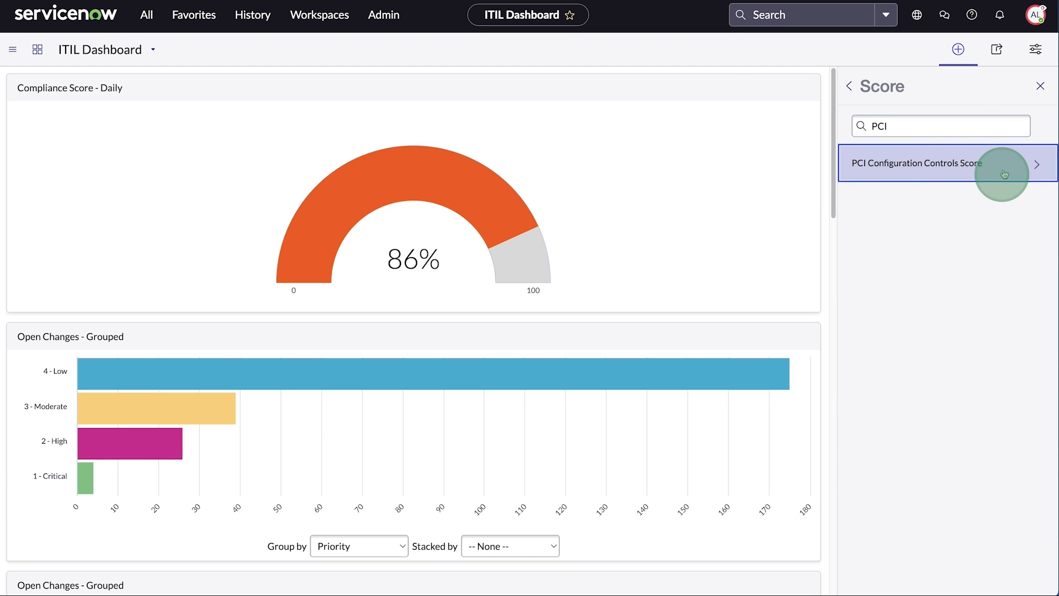
{"action": "left_click", "coordinate": [917, 162]}
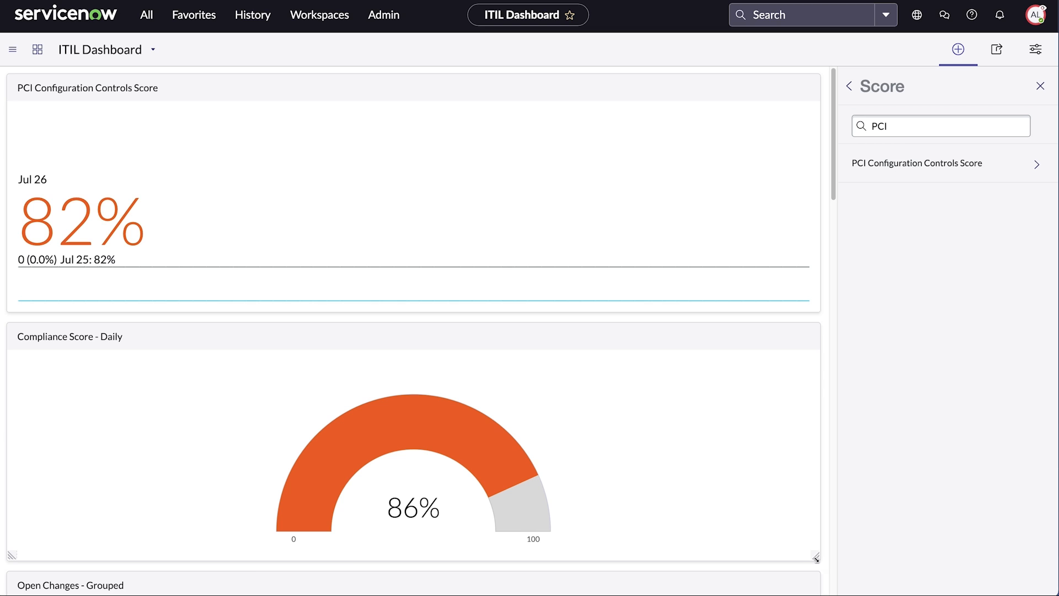
- Shrink the Compliance Score - Daily widget to a compact tile
{"action": "left_click_drag", "start_coordinate": [814, 556], "coordinate": [297, 486]}
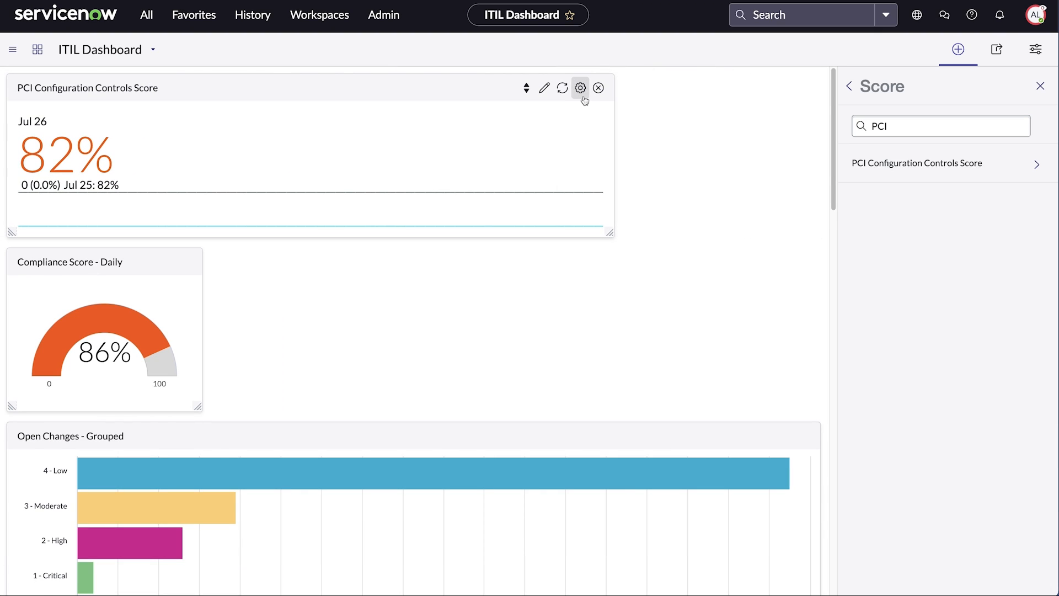
{"action": "mouse_move", "coordinate": [580, 88]}
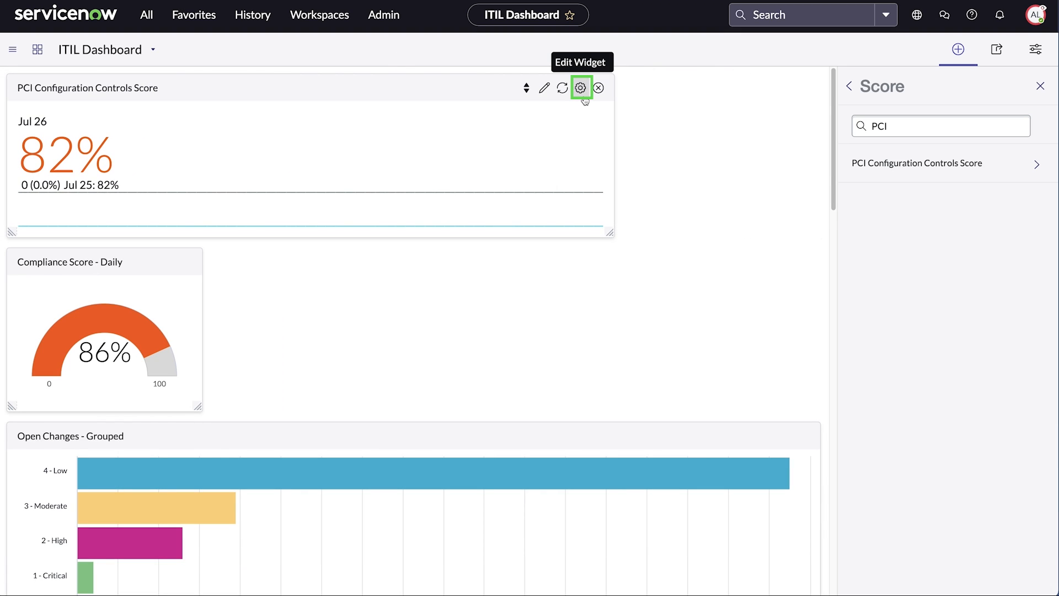
{"action": "left_click", "coordinate": [580, 87]}
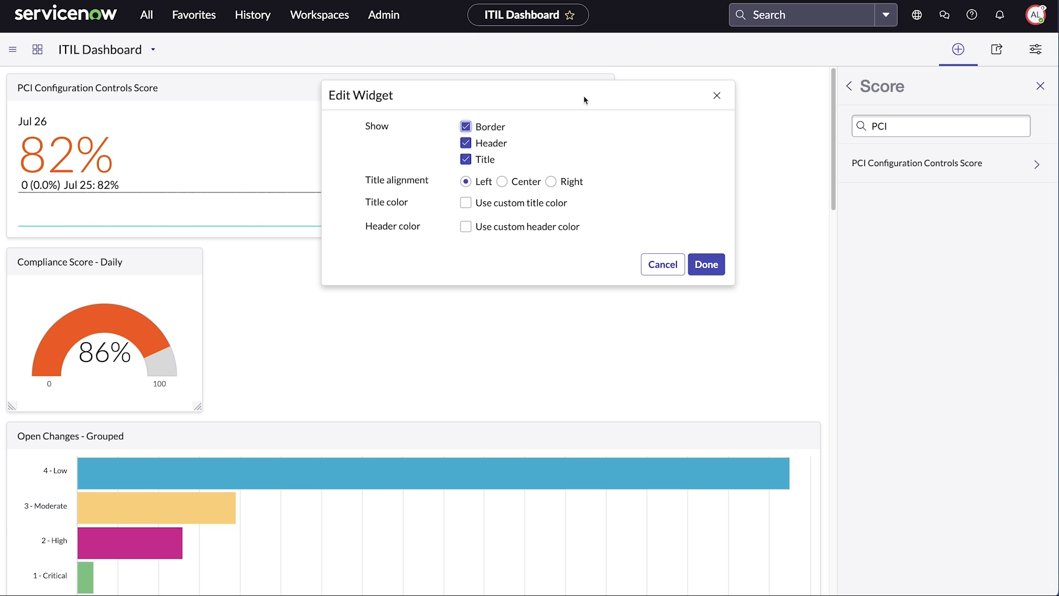
{"action": "left_click", "coordinate": [706, 265]}
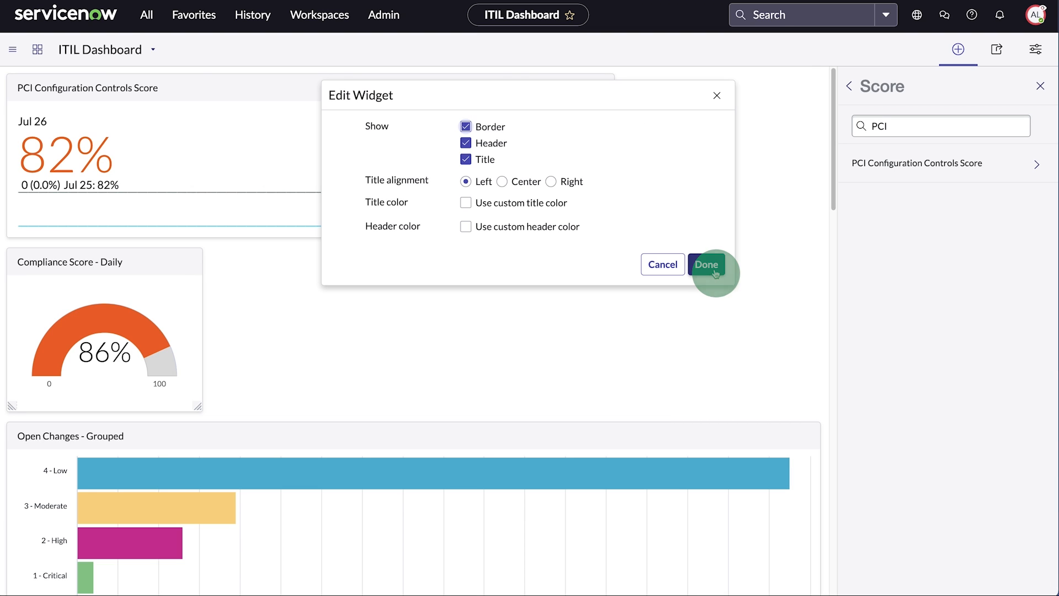
{"action": "left_click", "coordinate": [706, 264]}
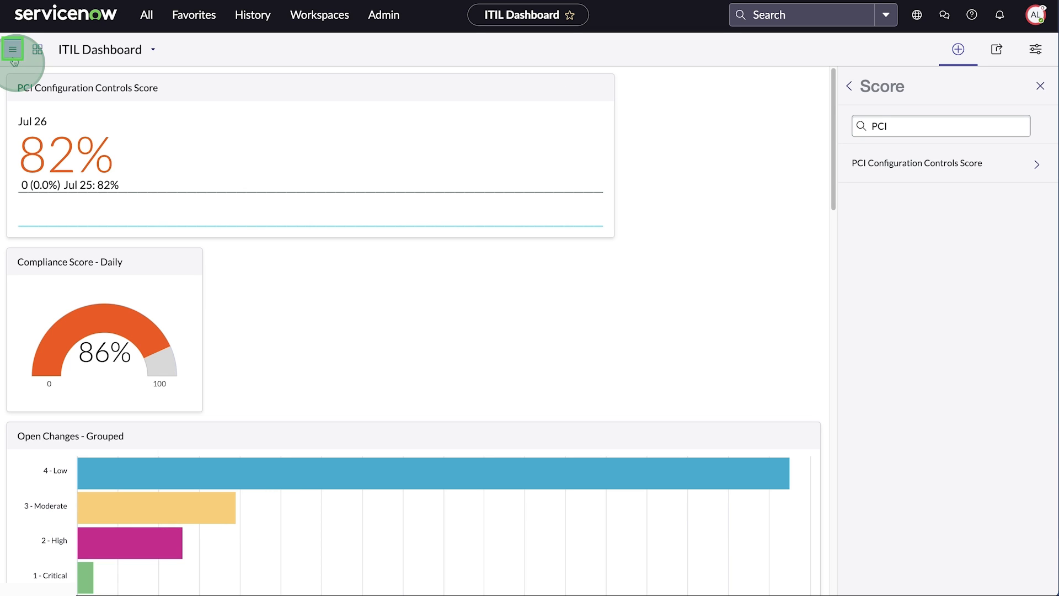
- Create a new tab on the ITIL Dashboard and open its Configuration panel
{"action": "left_click", "coordinate": [12, 49]}
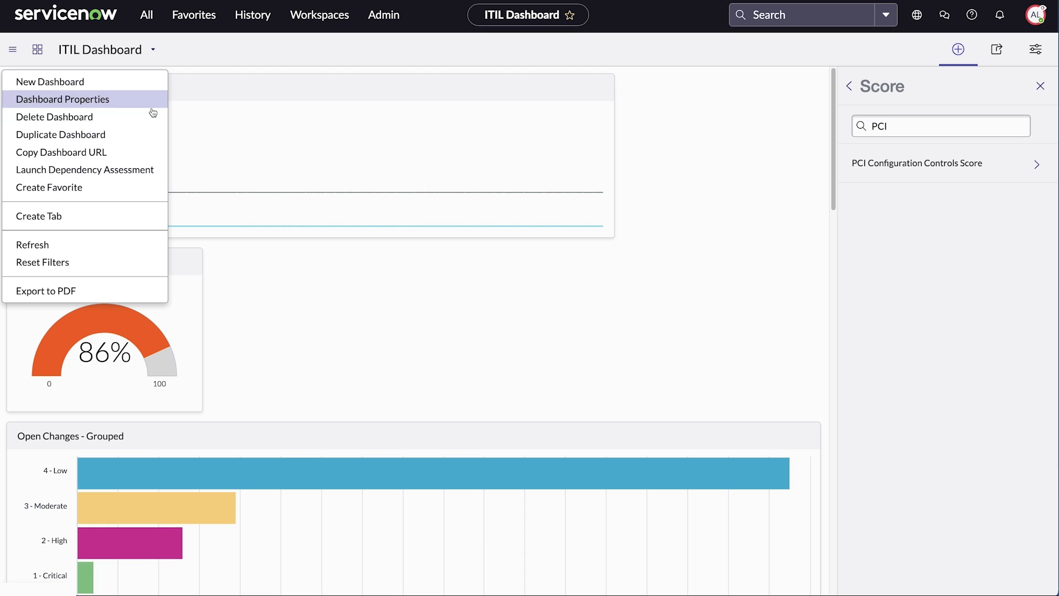
{"action": "left_click", "coordinate": [39, 215]}
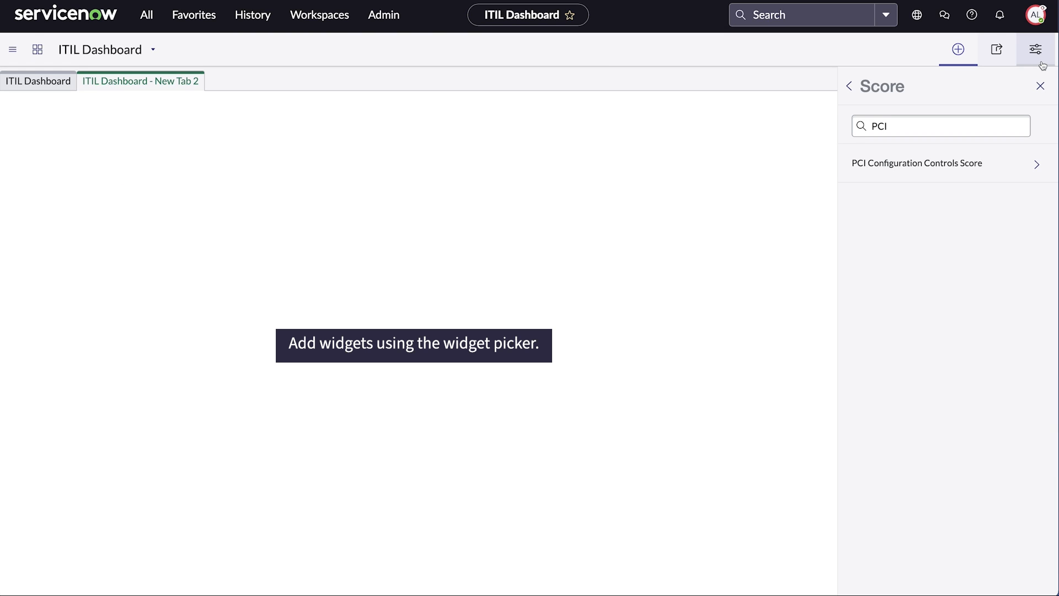
{"action": "left_click", "coordinate": [1035, 50]}
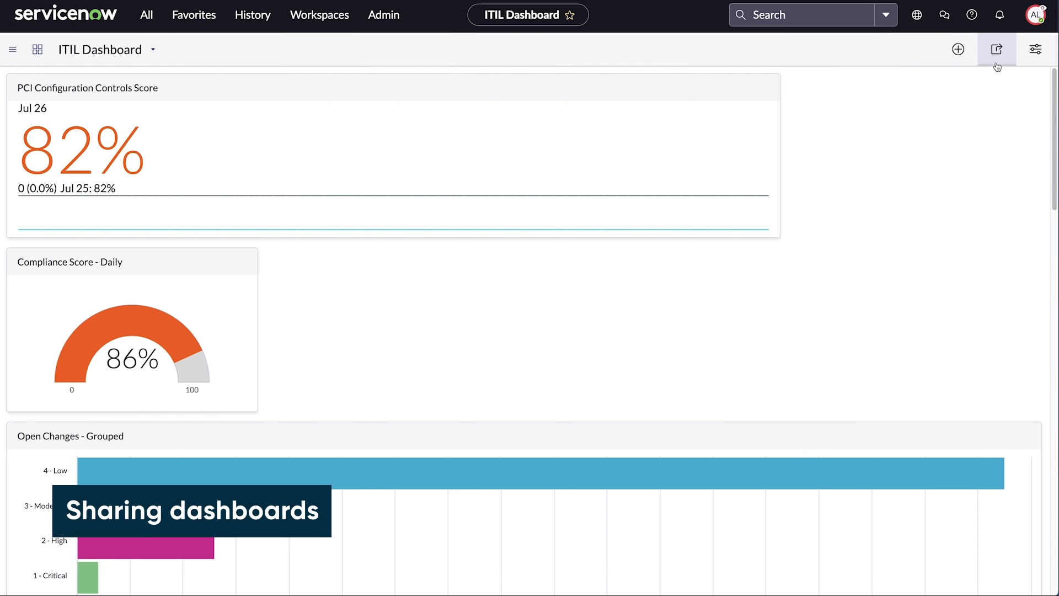
- Share the ITIL Dashboard with Abel Tuter with Can edit access and message 'Hi Abel,'
{"action": "left_click", "coordinate": [996, 49]}
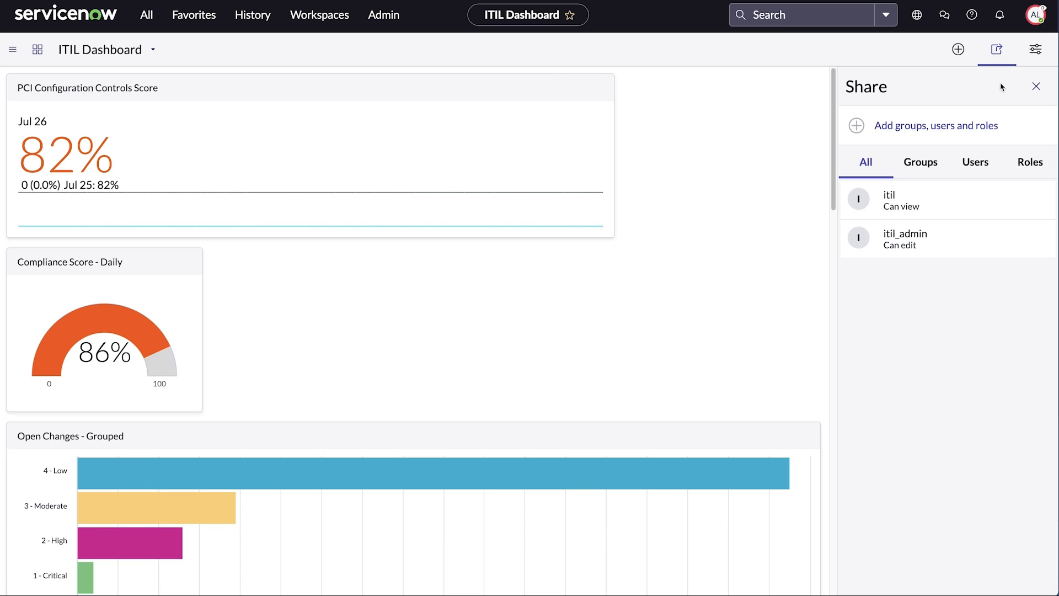
{"action": "mouse_move", "coordinate": [935, 126]}
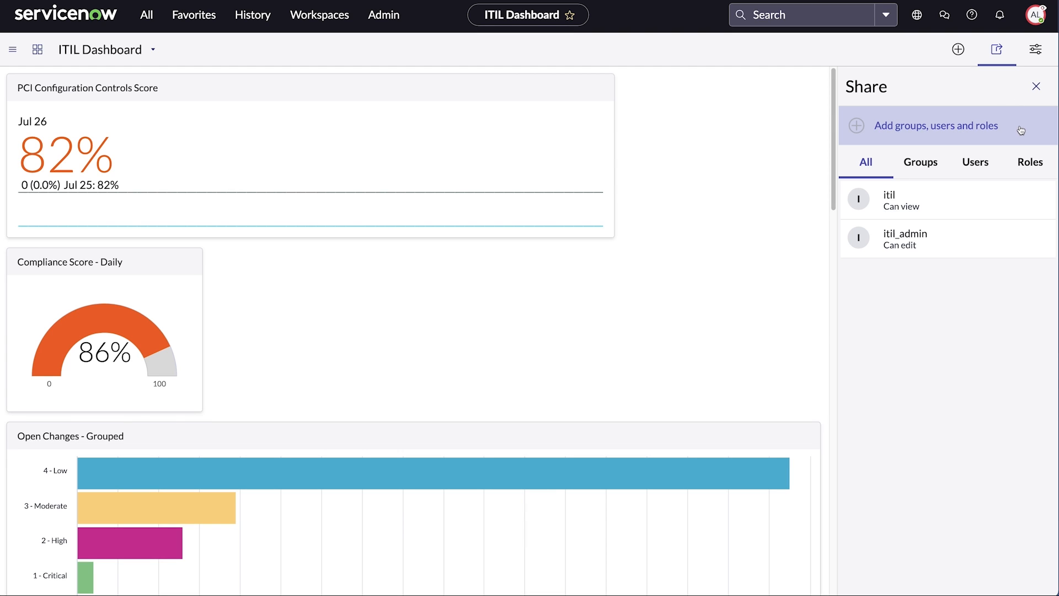
{"action": "left_click", "coordinate": [935, 126]}
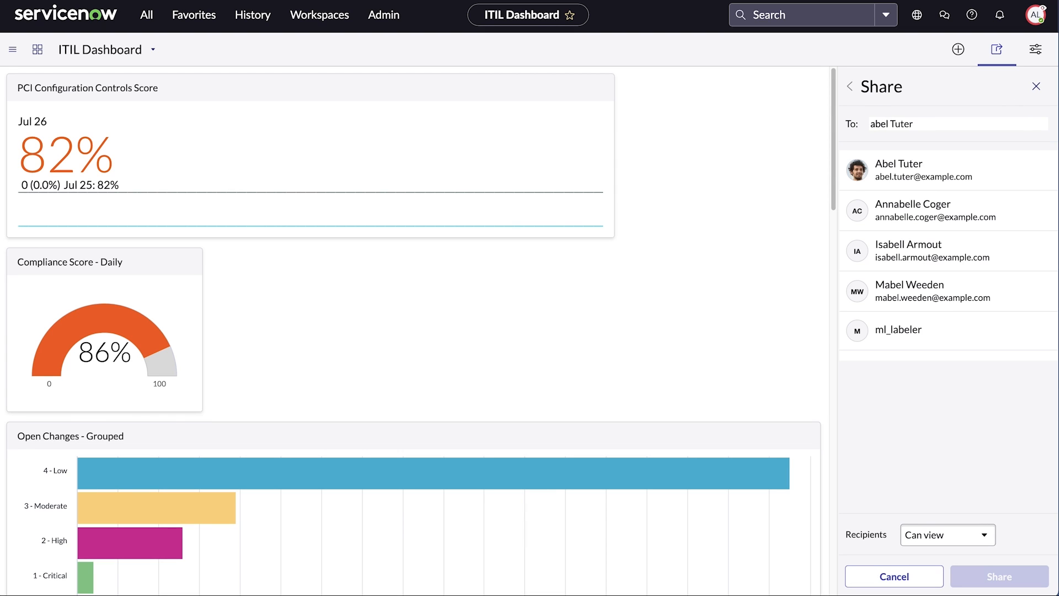
{"action": "left_click", "coordinate": [898, 169]}
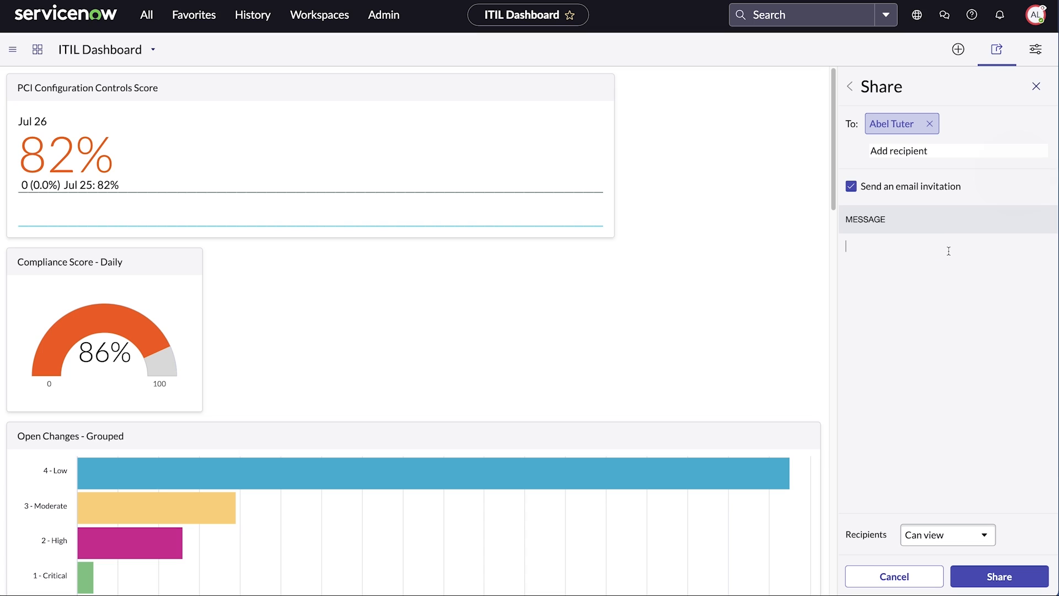
{"action": "type", "text": "Hi Abel,"}
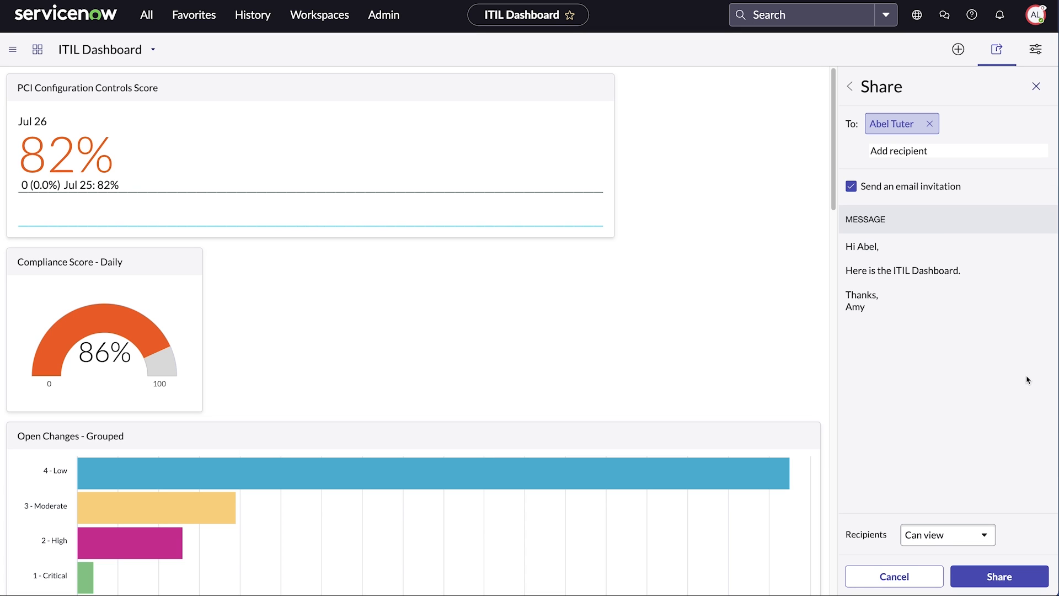
{"action": "left_click", "coordinate": [948, 534]}
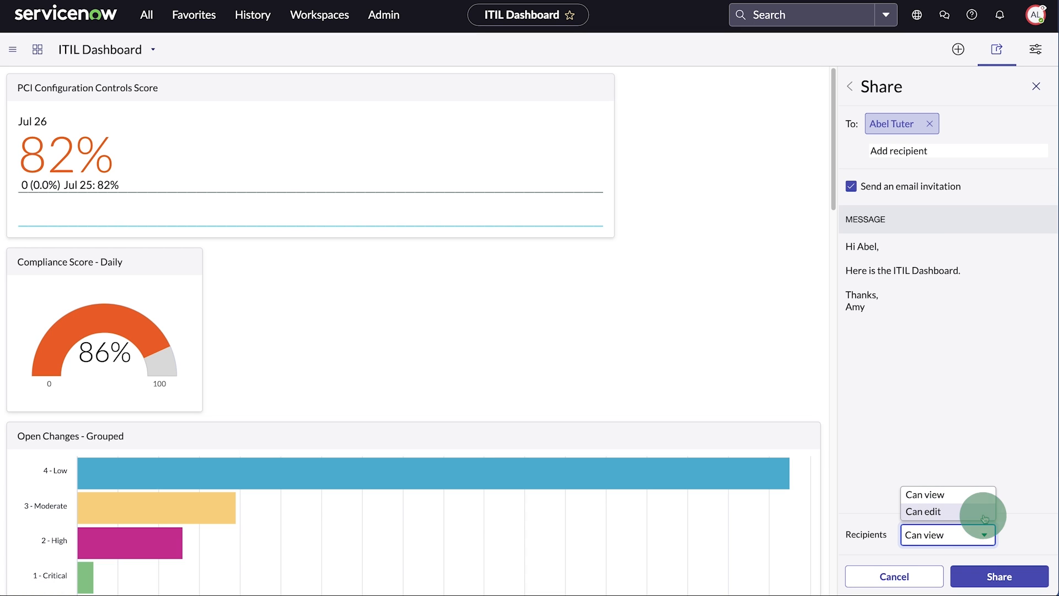
{"action": "left_click", "coordinate": [924, 512]}
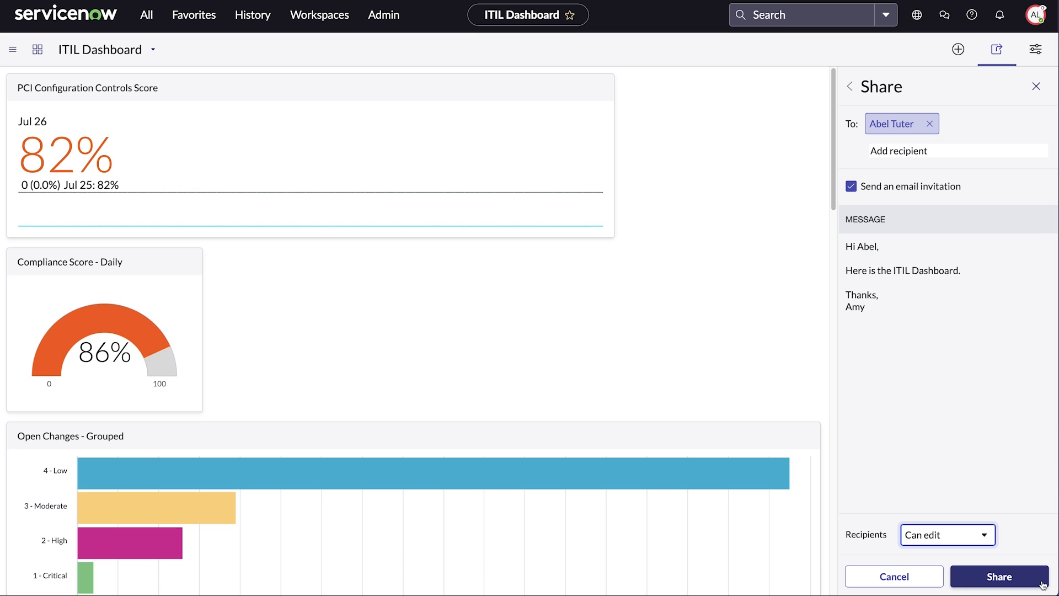
{"action": "left_click", "coordinate": [999, 576]}
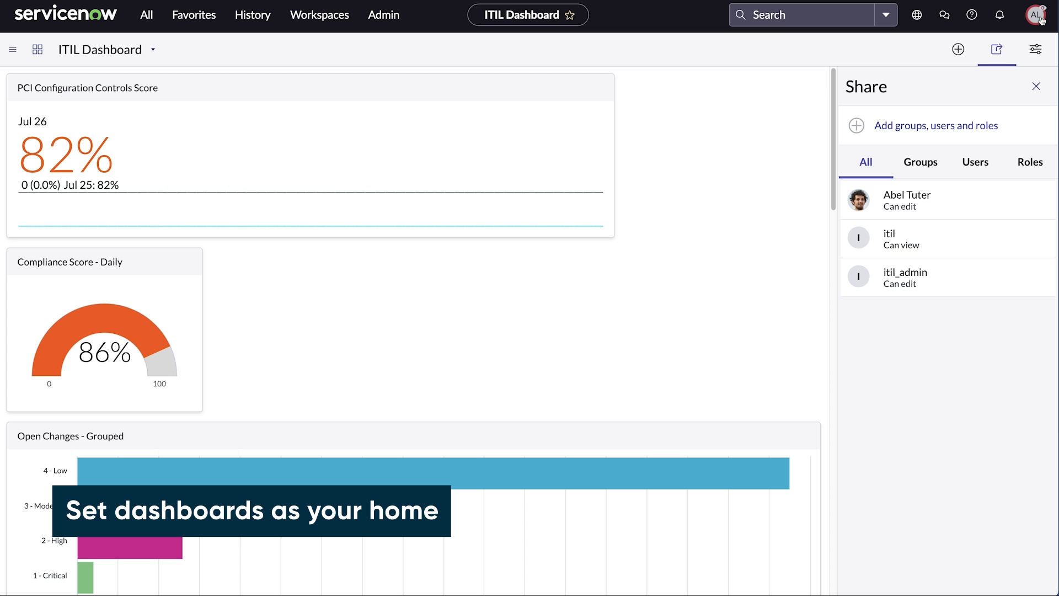
- Set the start page preference to Use Dashboards and return home to the ITIL Dashboard
{"action": "left_click", "coordinate": [1039, 15]}
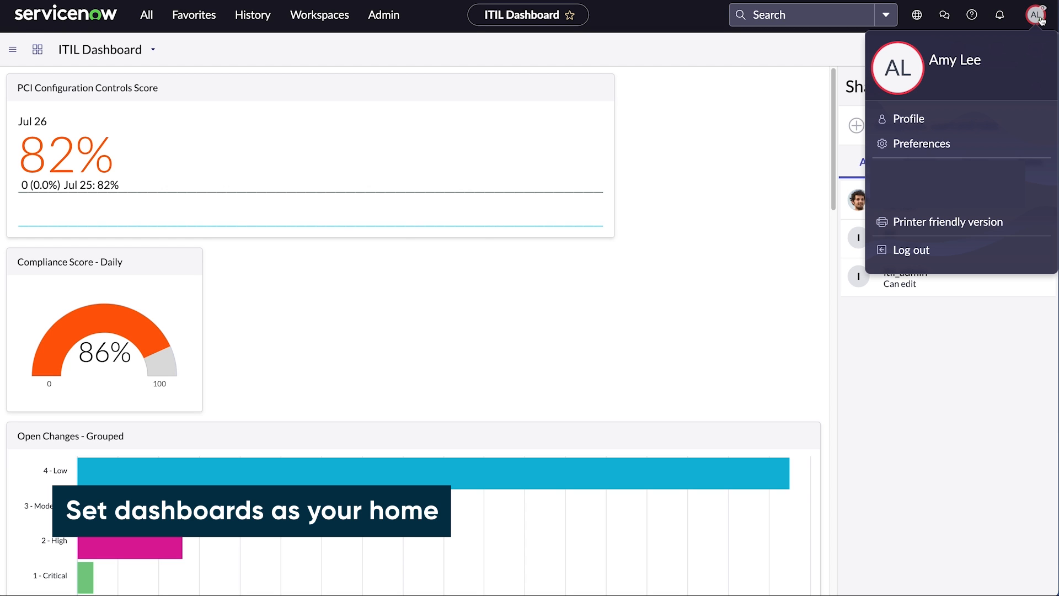
{"action": "left_click", "coordinate": [922, 144]}
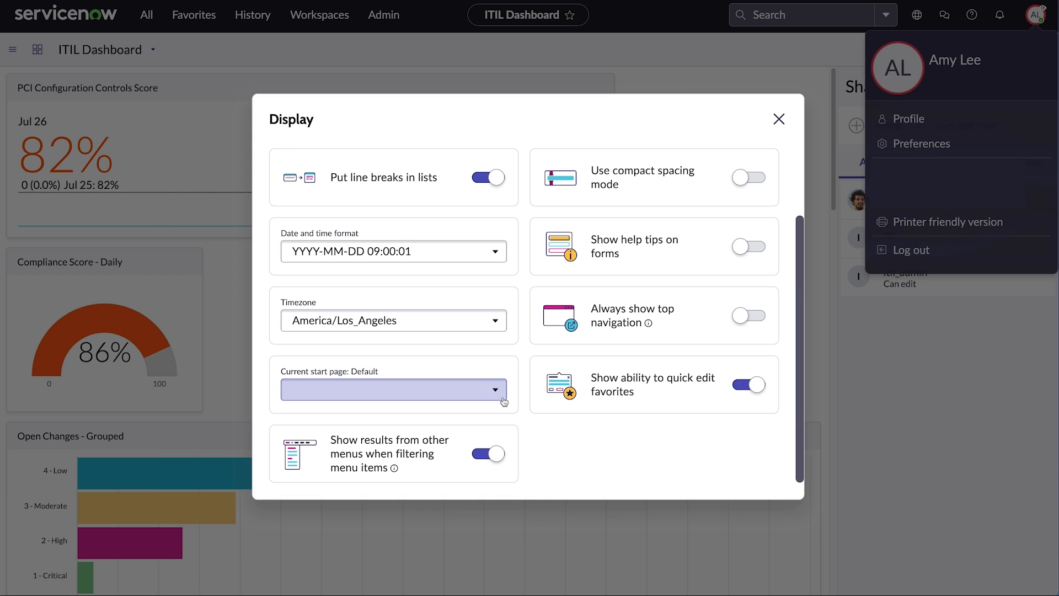
{"action": "left_click", "coordinate": [393, 389]}
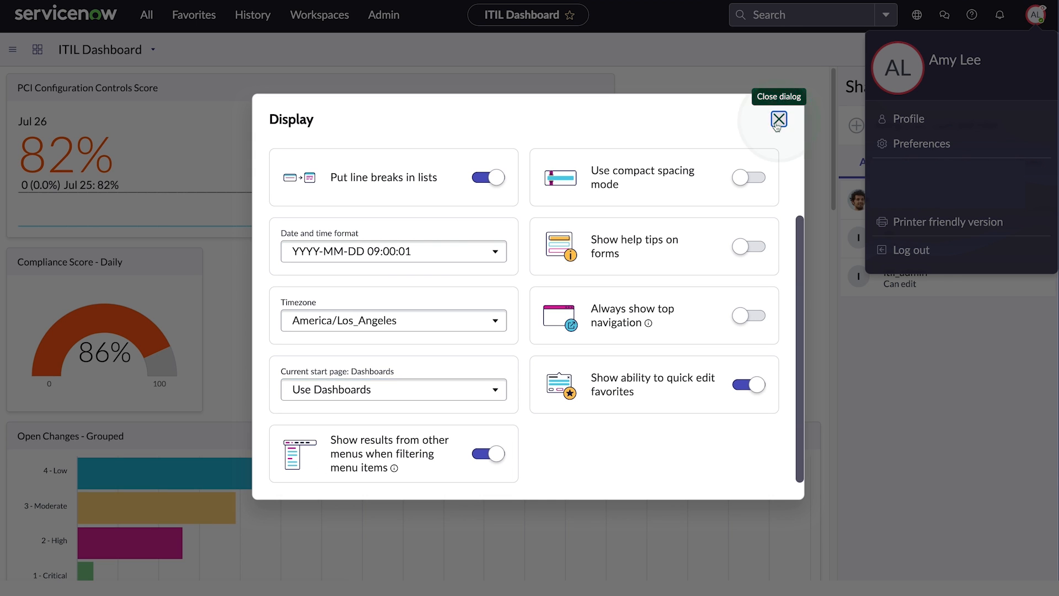
{"action": "left_click", "coordinate": [779, 120]}
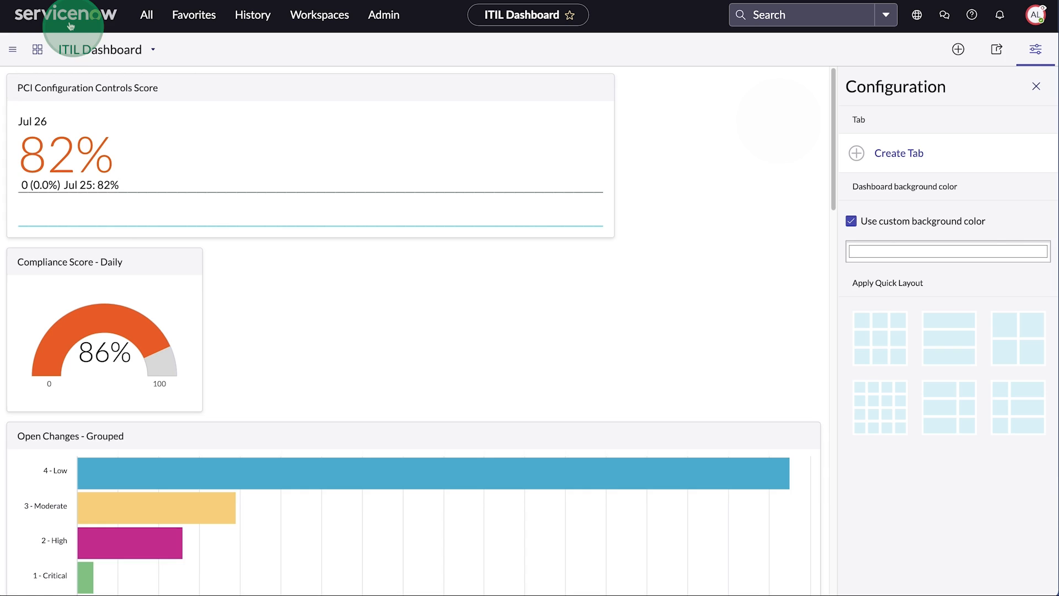
{"action": "left_click", "coordinate": [1036, 86]}
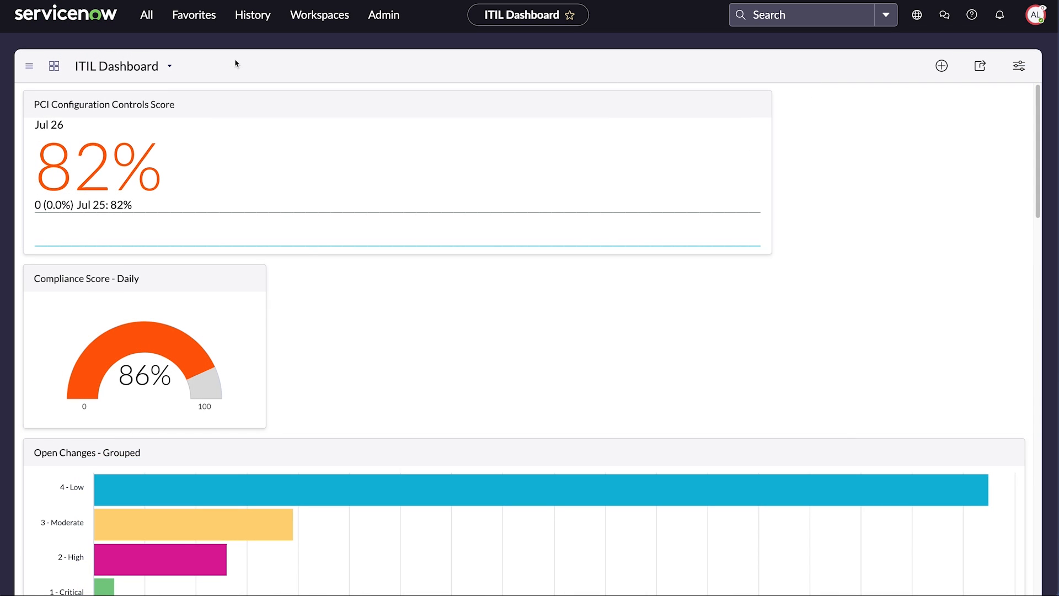